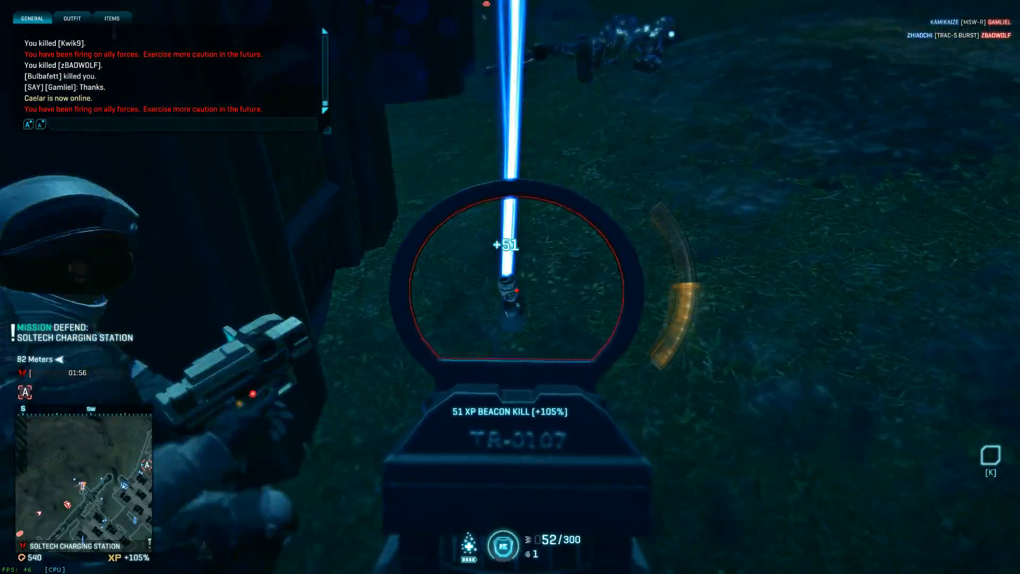
Fire at enemy players during the gameplay recording.
click(510, 282)
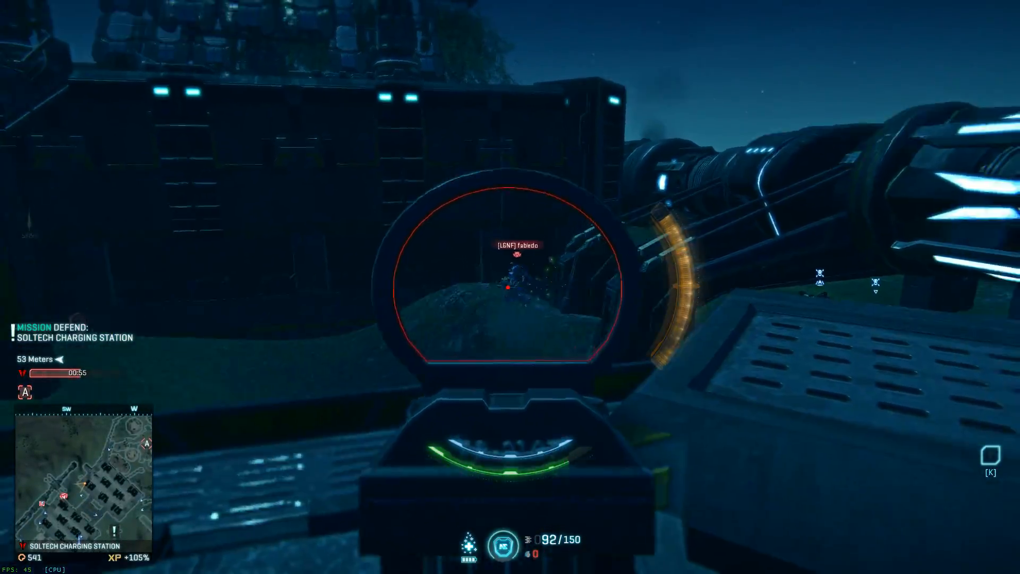
click(510, 287)
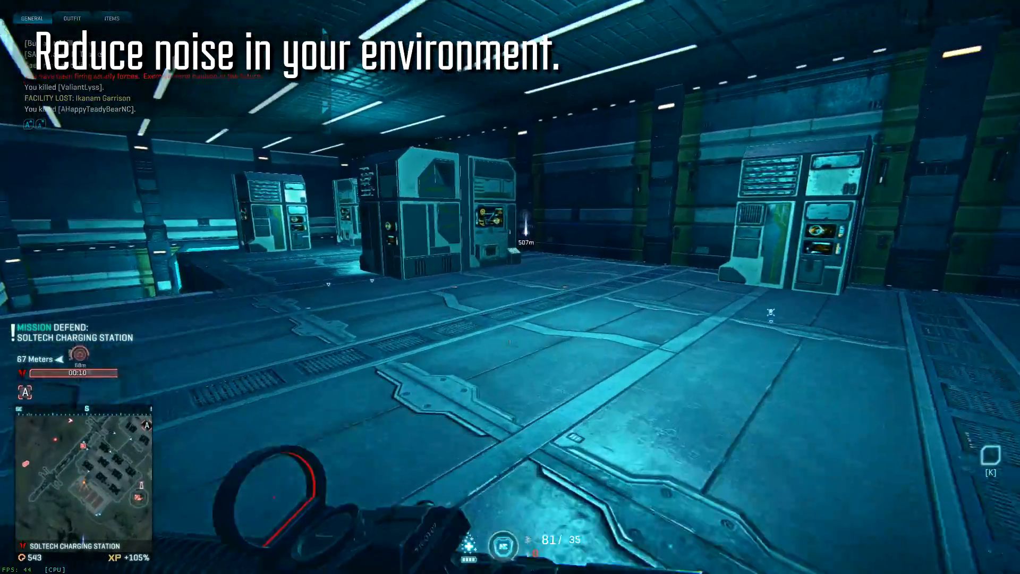
mouse_move(511, 287)
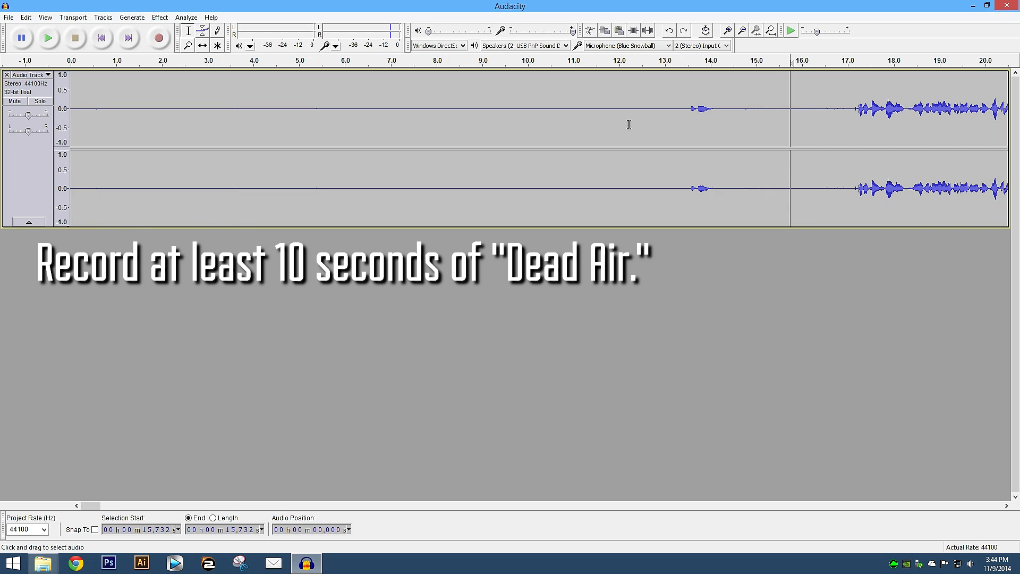
Capture a Noise Removal profile from the silent first ~12 seconds of the voice track.
drag(71, 108, 635, 108)
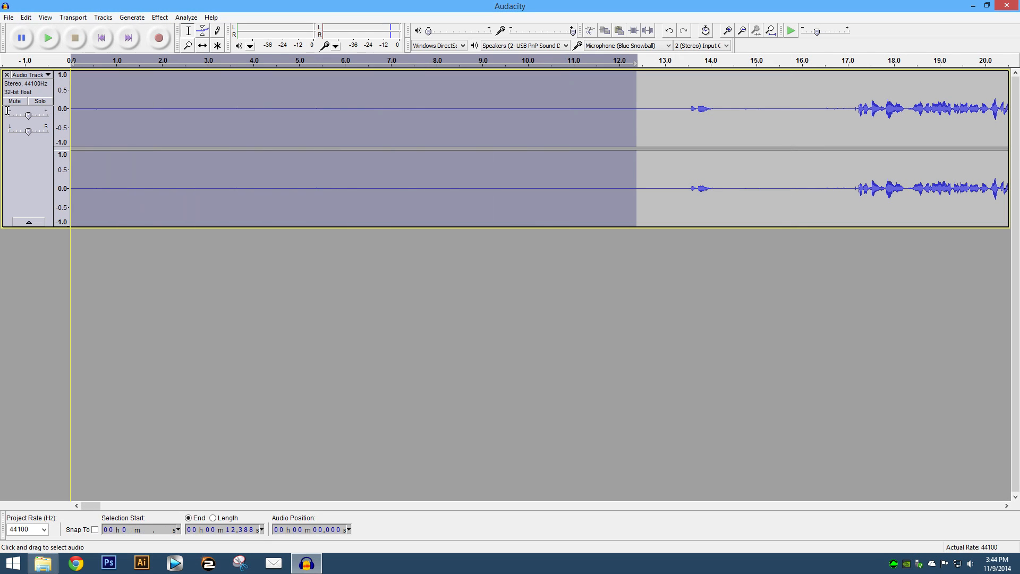
click(160, 17)
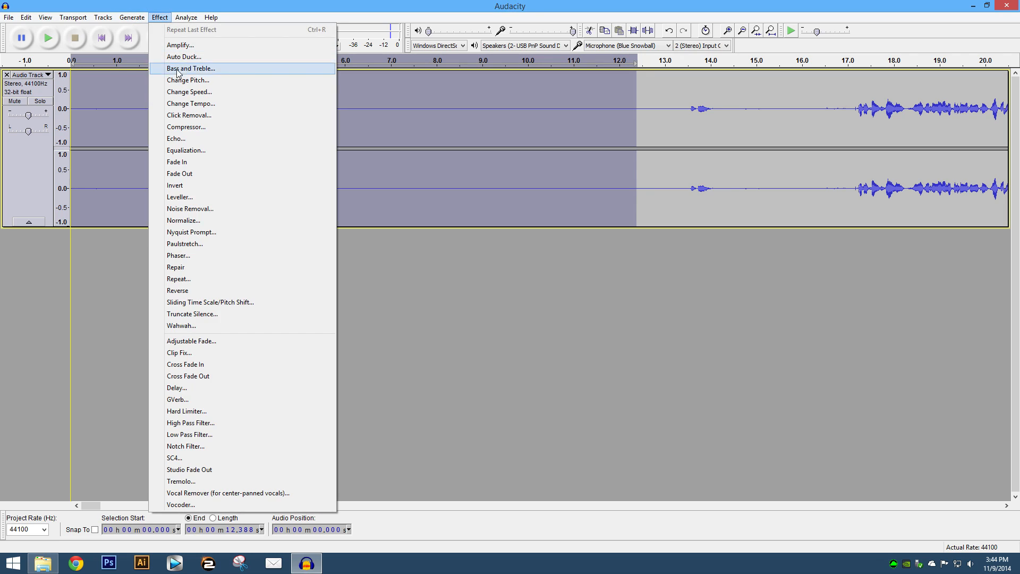
mouse_move(209, 212)
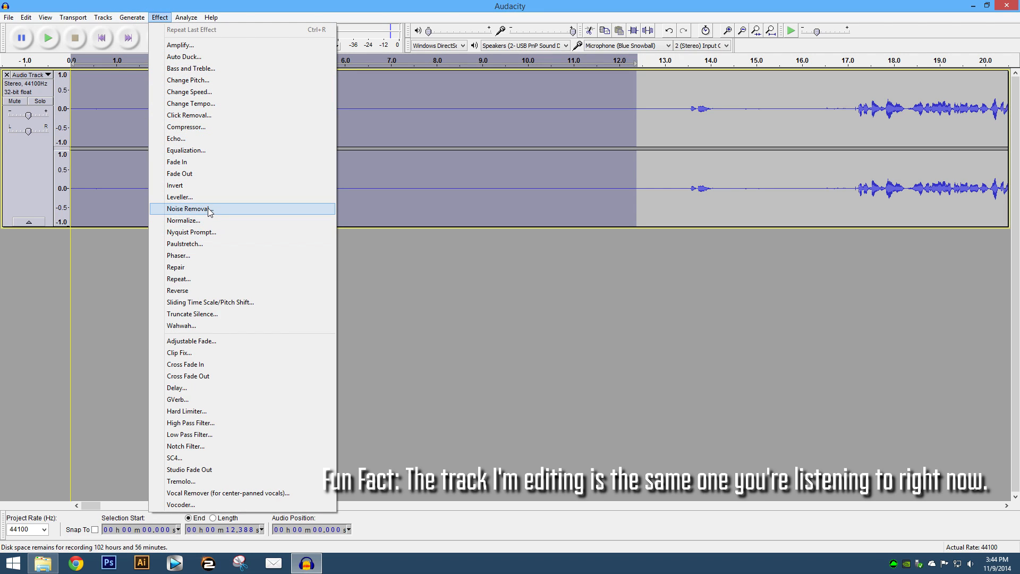
click(189, 208)
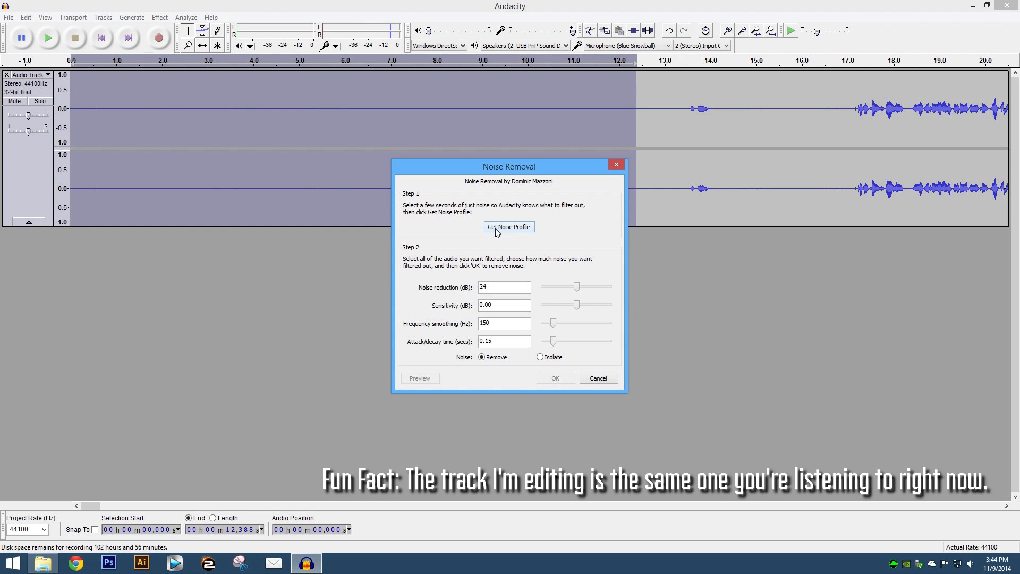
click(509, 226)
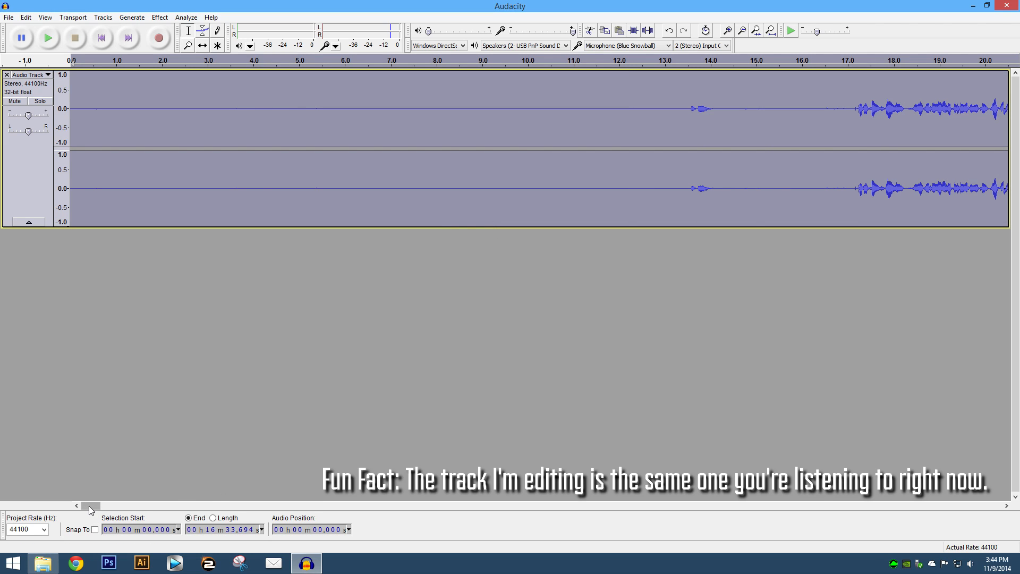
drag(92, 506, 137, 506)
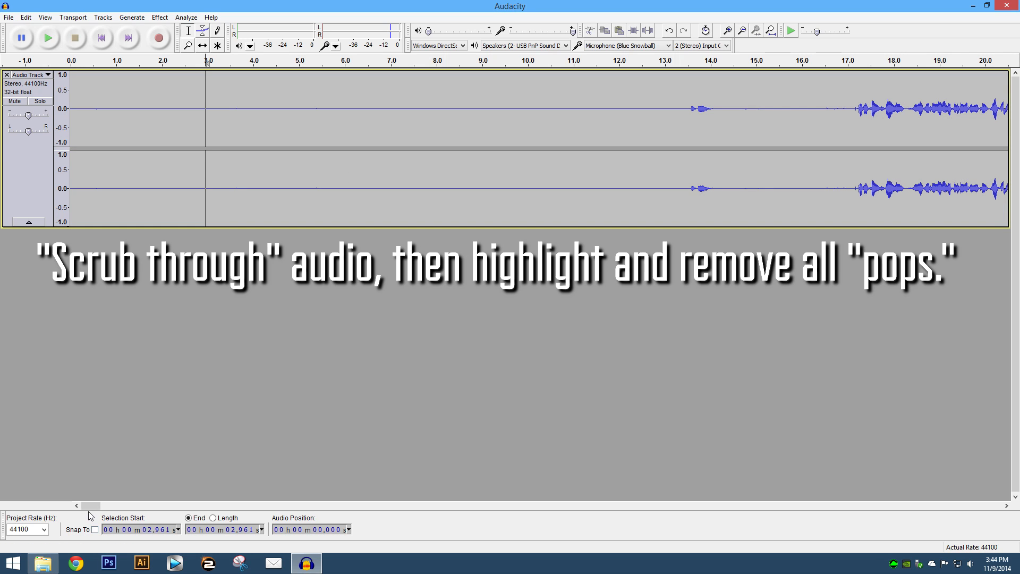
drag(91, 505, 163, 505)
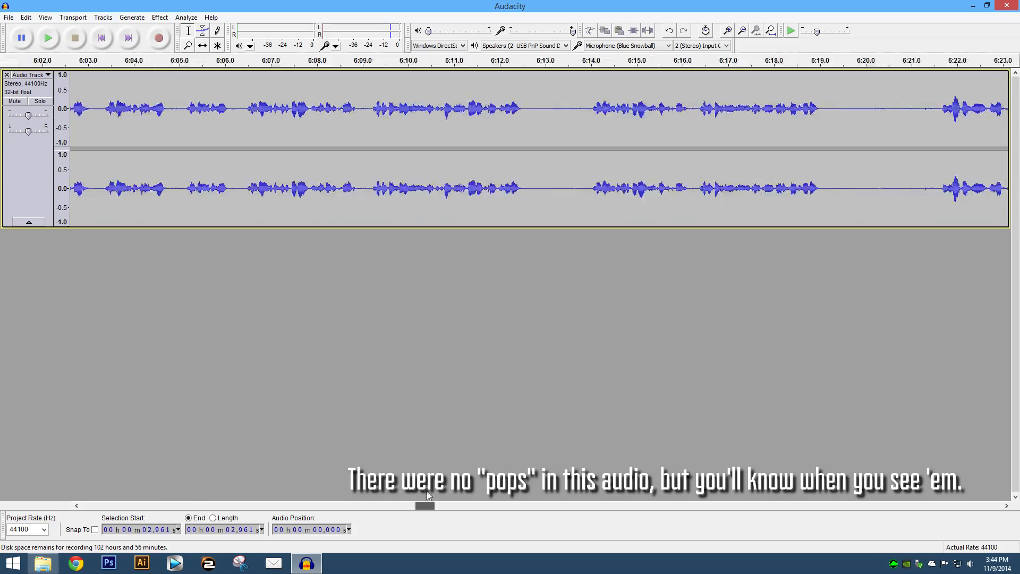
drag(427, 504, 735, 504)
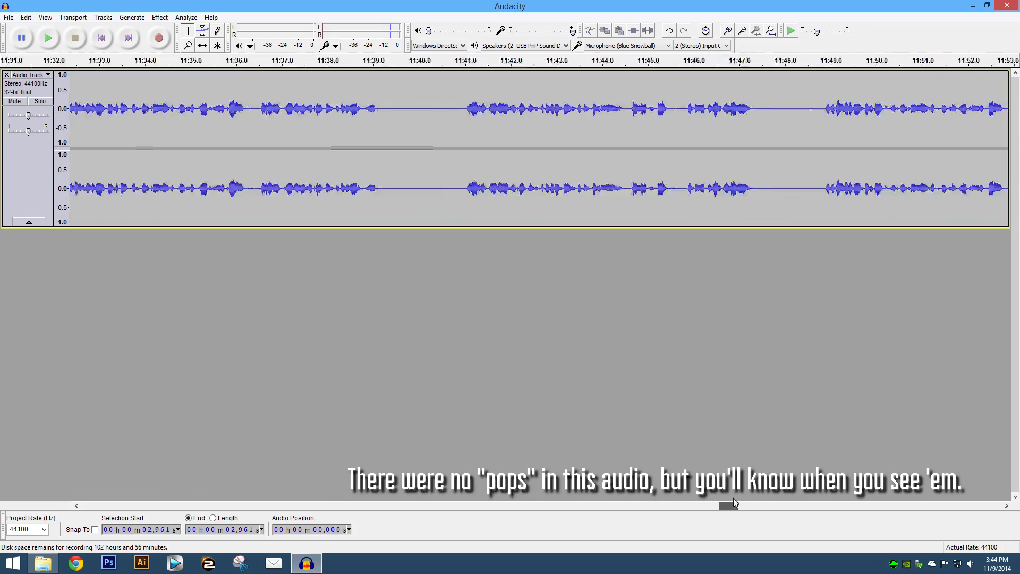
drag(734, 506, 966, 509)
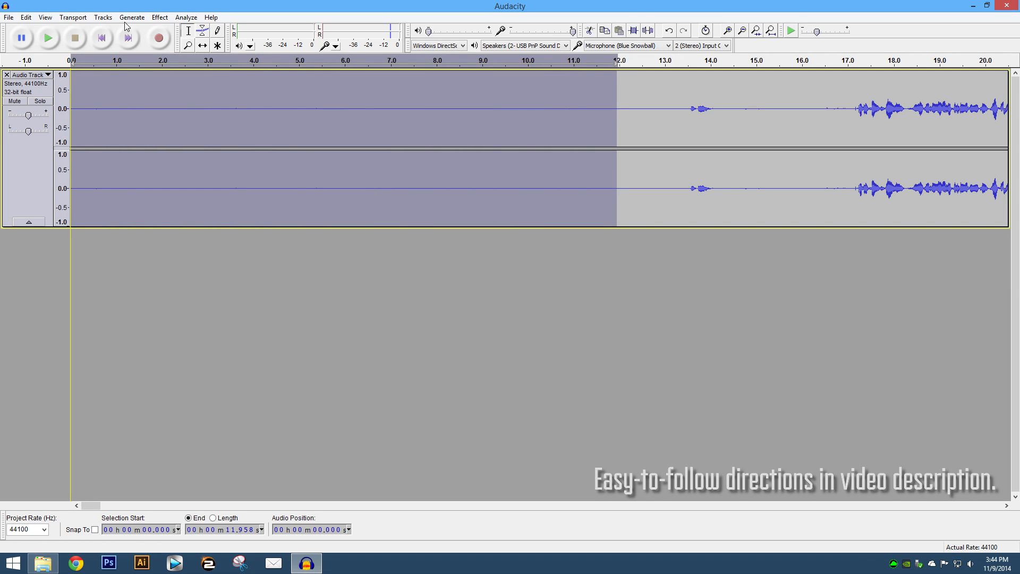
Apply Noise Removal with the captured profile across the whole voice recording.
click(164, 17)
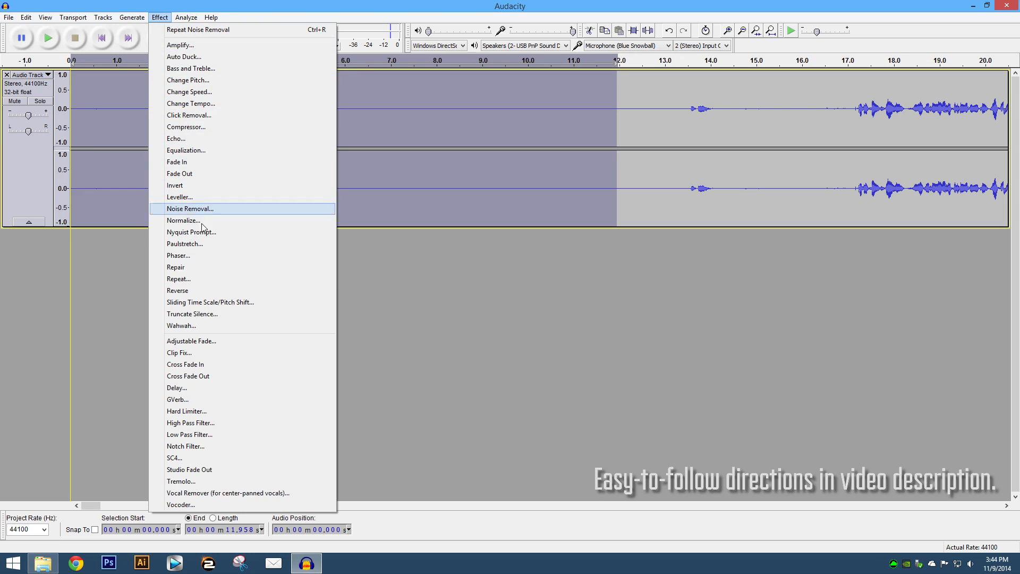
click(189, 209)
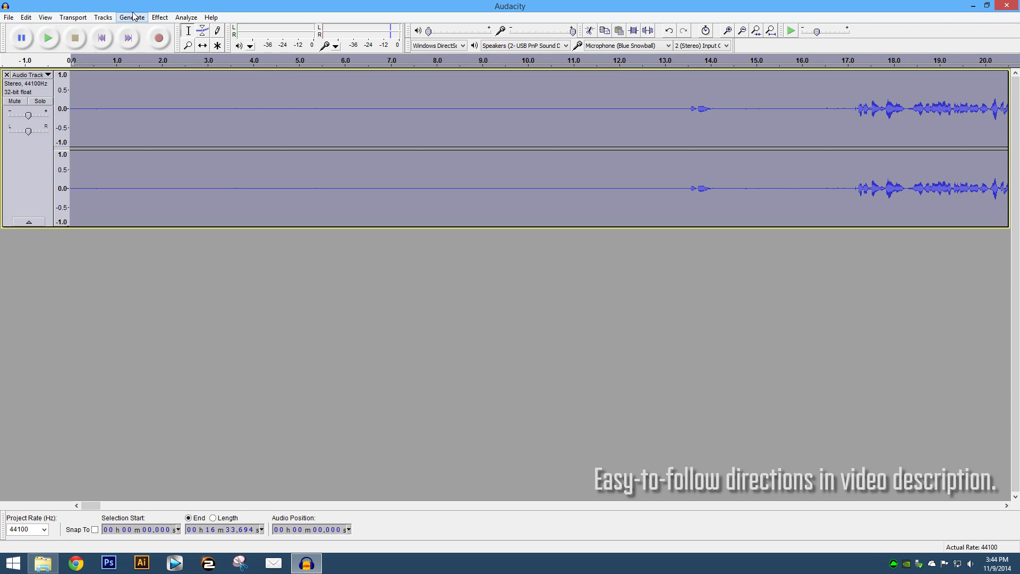
click(161, 17)
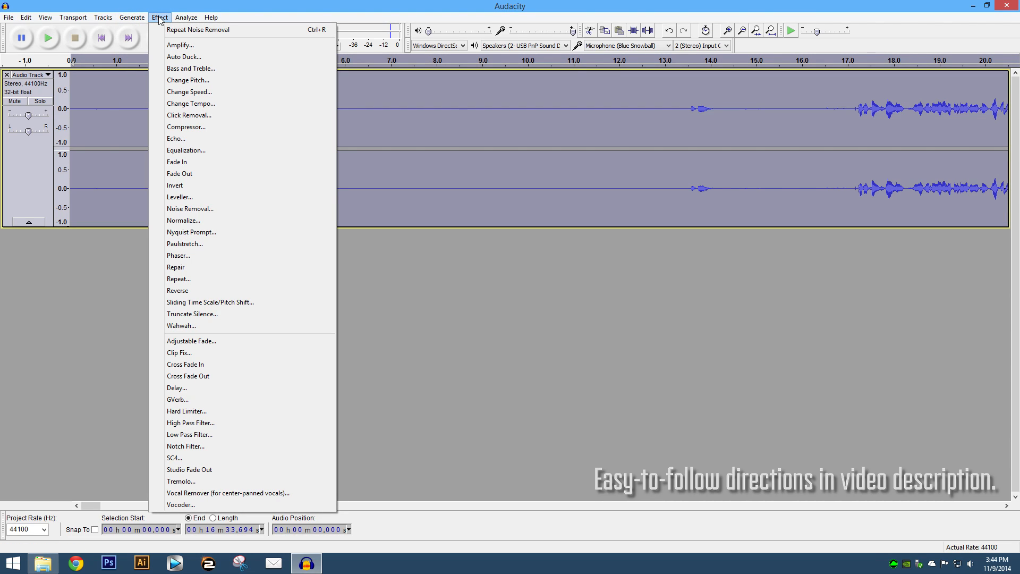
mouse_move(206, 213)
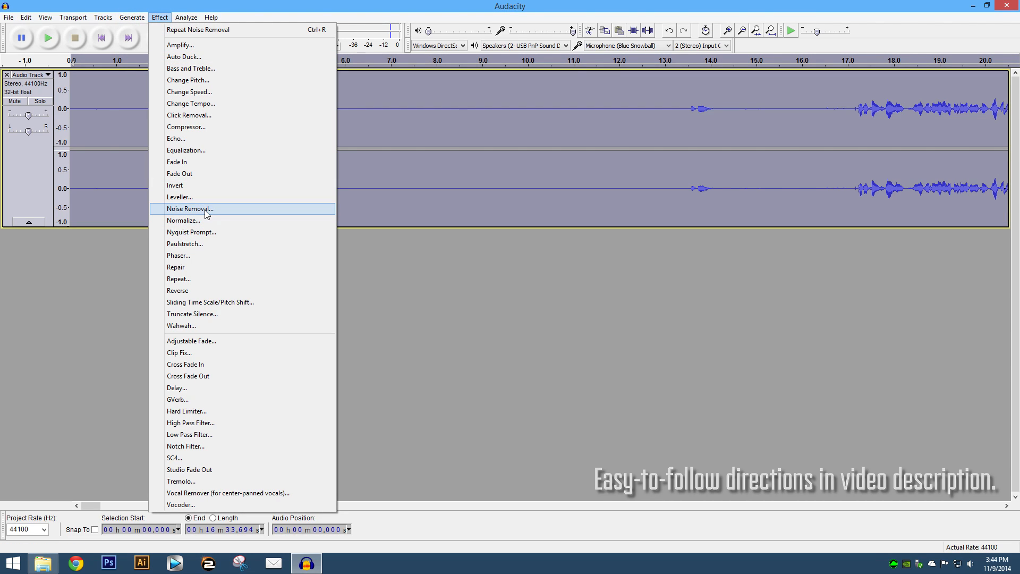
click(191, 208)
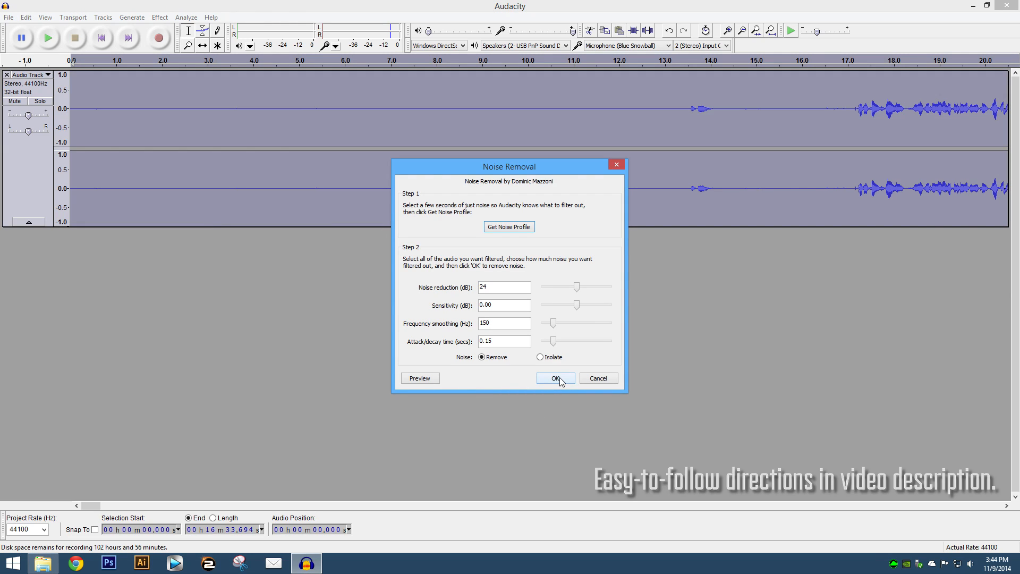
click(555, 379)
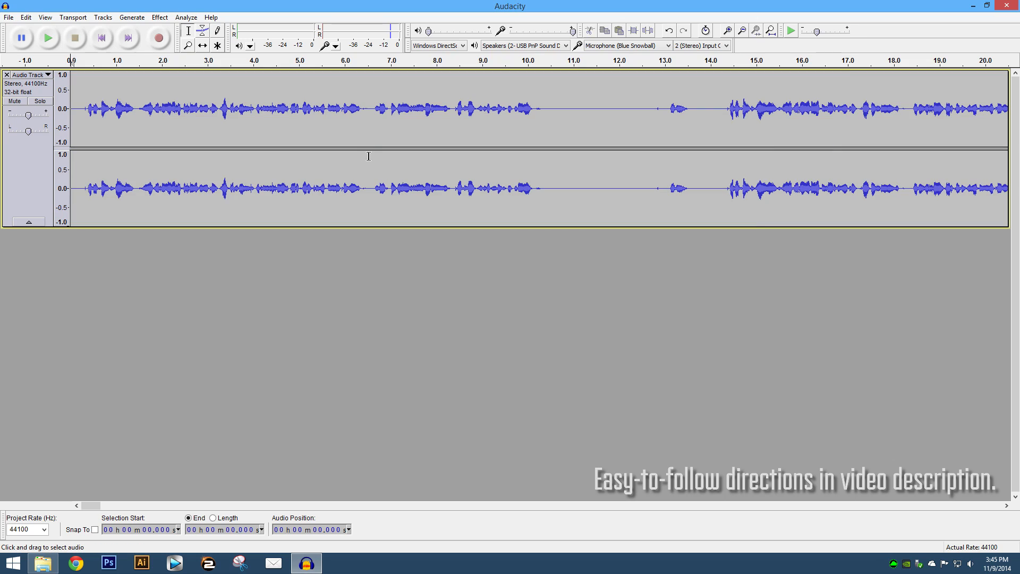
click(162, 17)
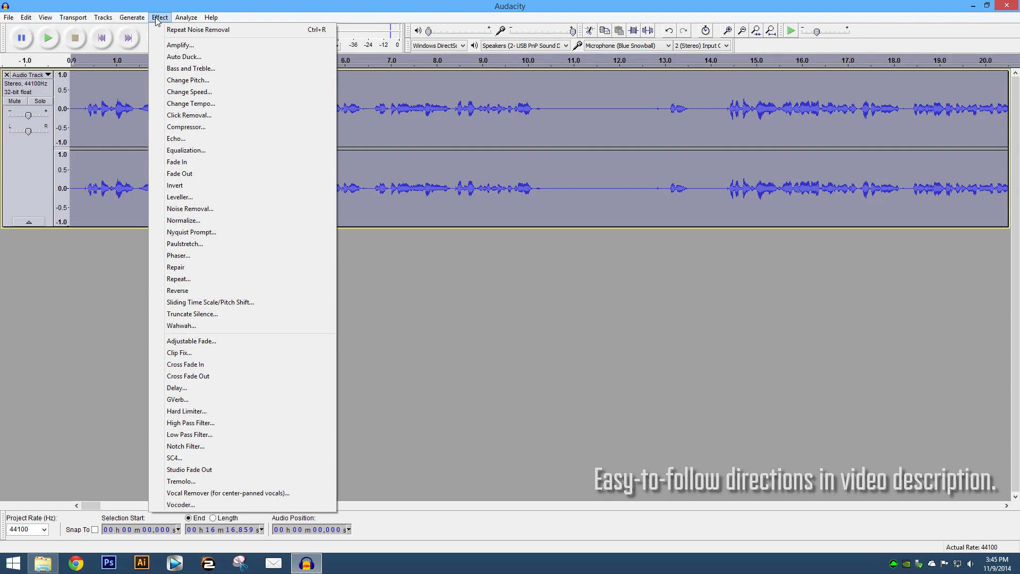
Apply a Bass and Treble effect with the bass raised to 13 dB.
click(191, 68)
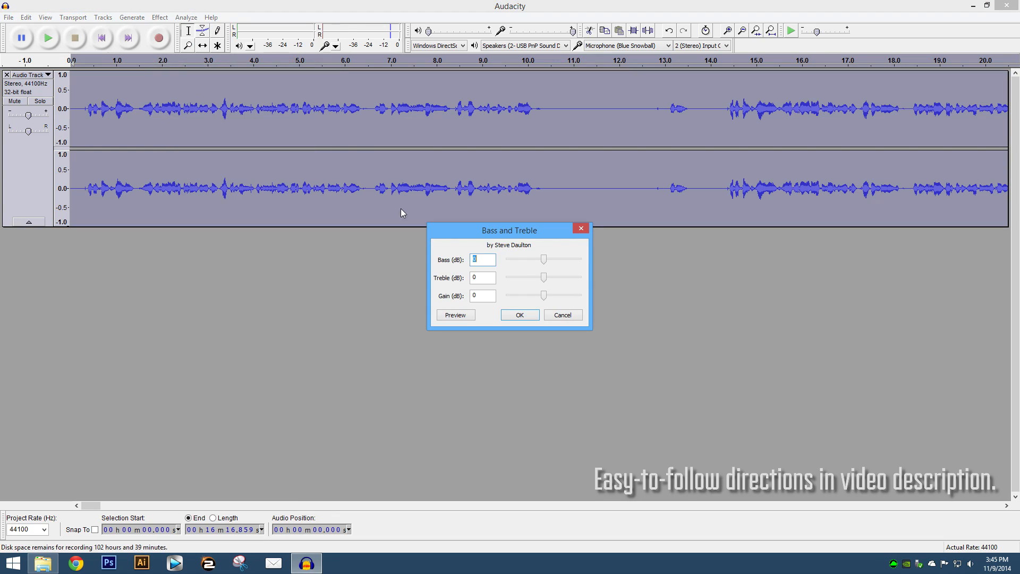
drag(545, 260, 574, 259)
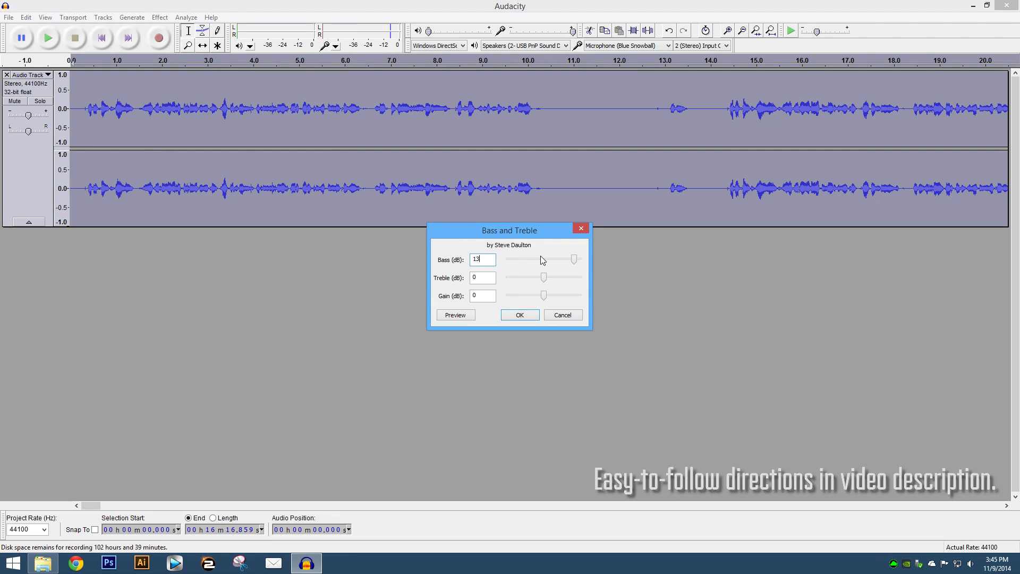
click(520, 315)
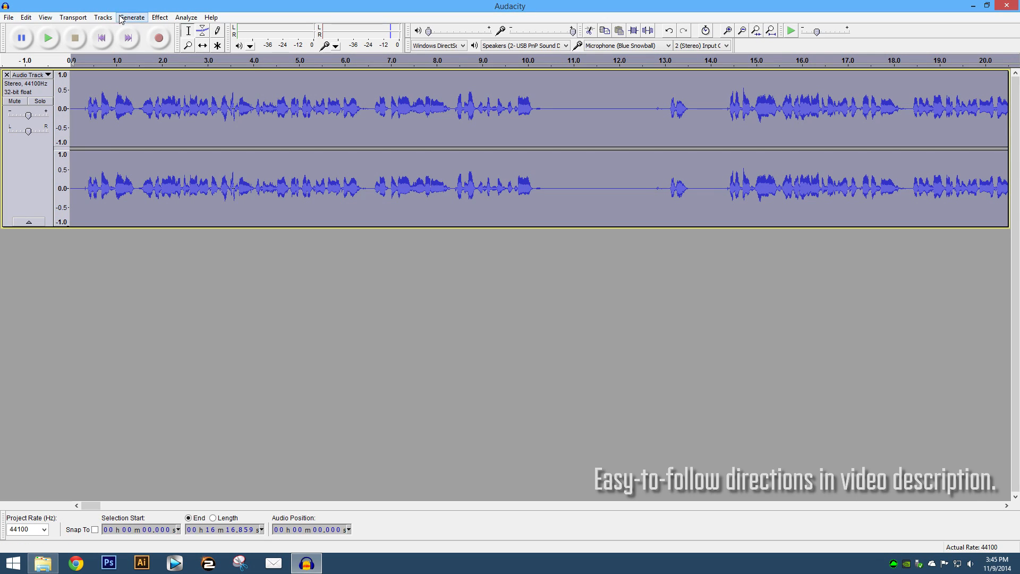
Apply the Compressor with make-up gain and Compress based on Peaks enabled, then set playback near 3 s.
click(163, 17)
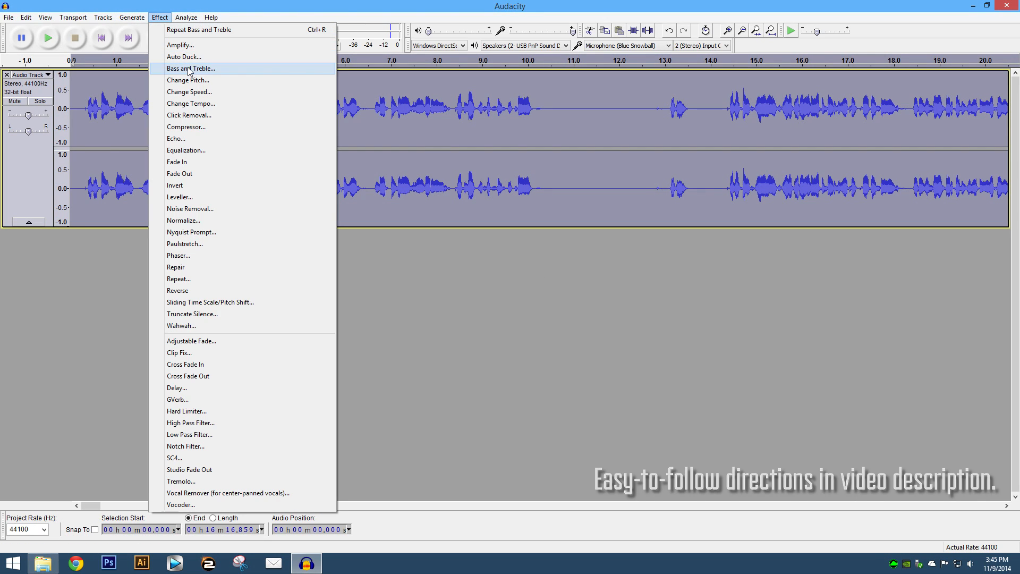
click(186, 126)
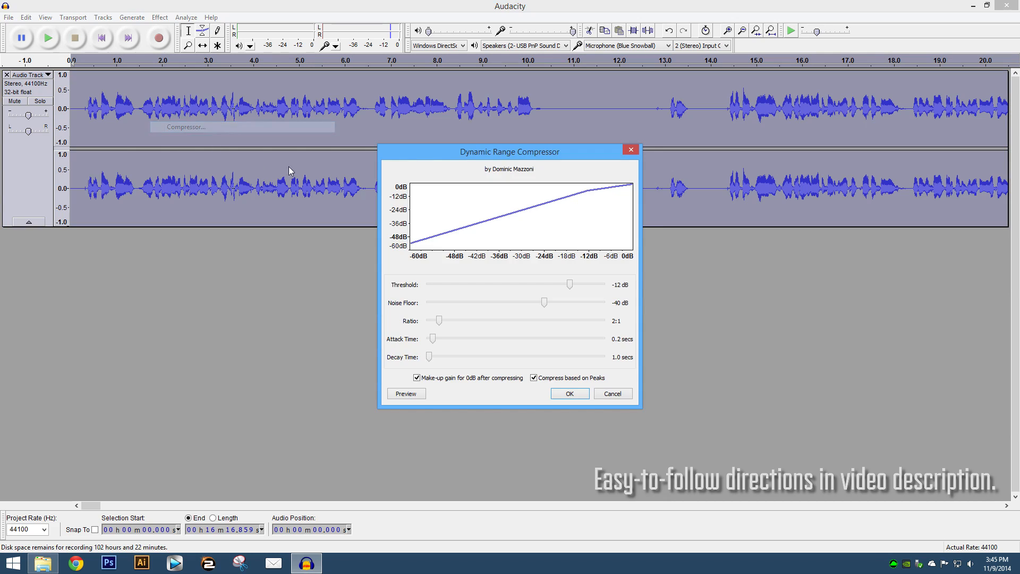
click(533, 378)
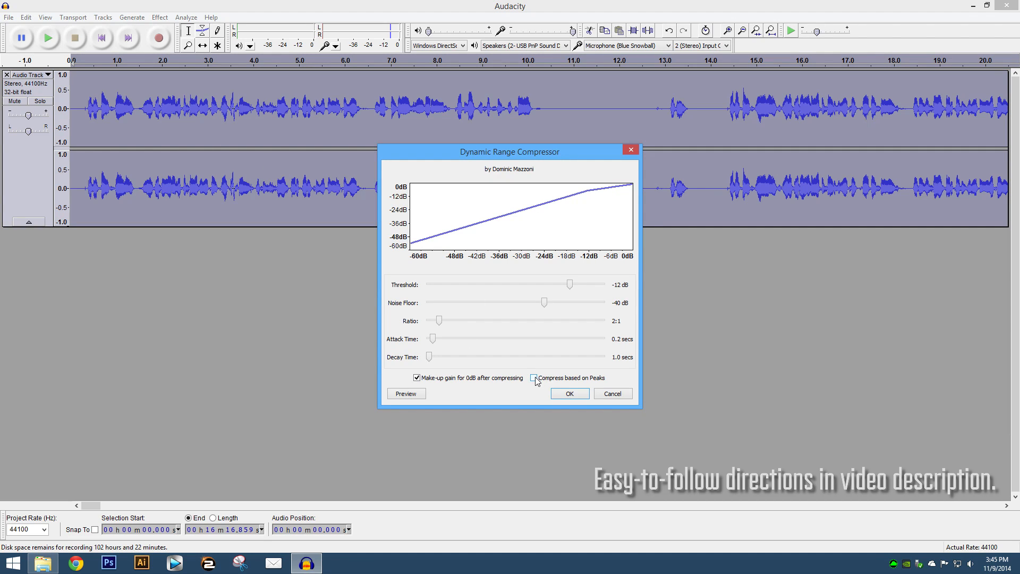
click(534, 379)
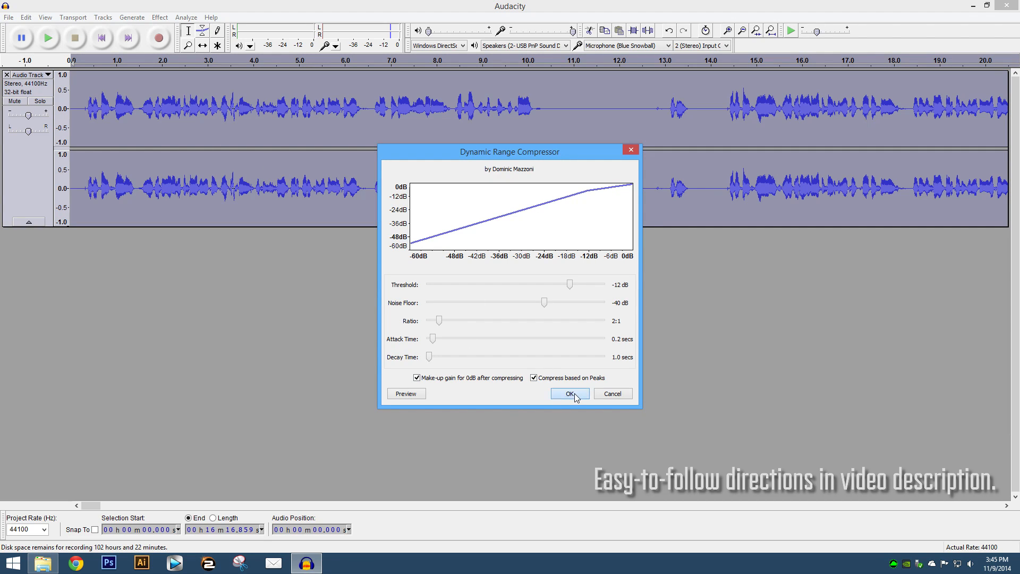
click(569, 393)
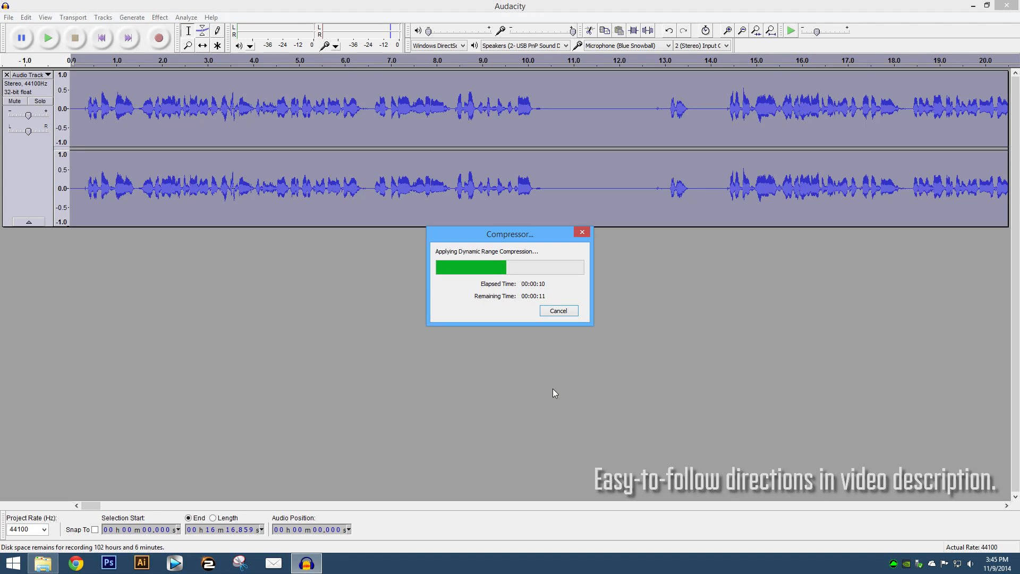
mouse_move(613, 376)
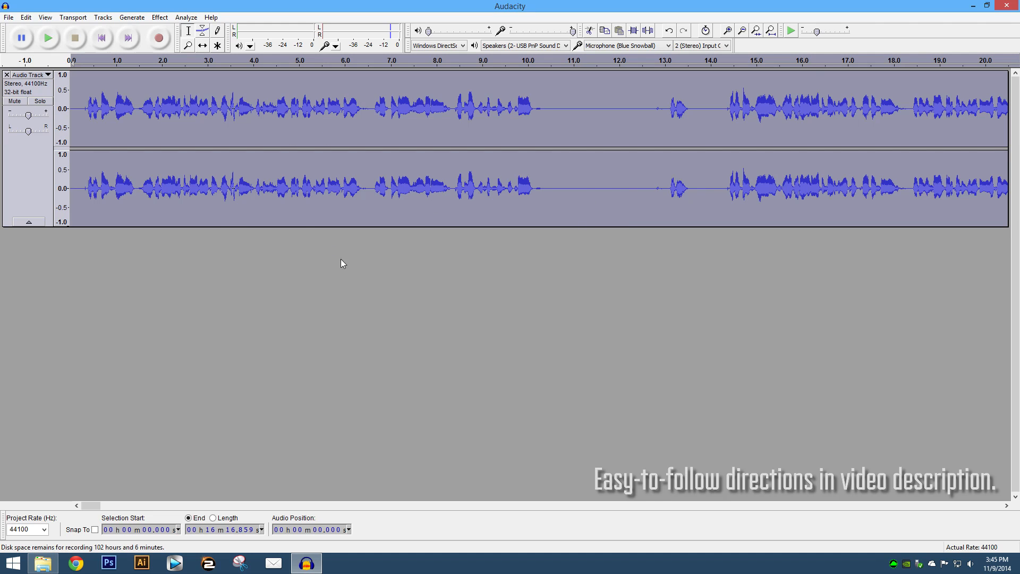
click(811, 115)
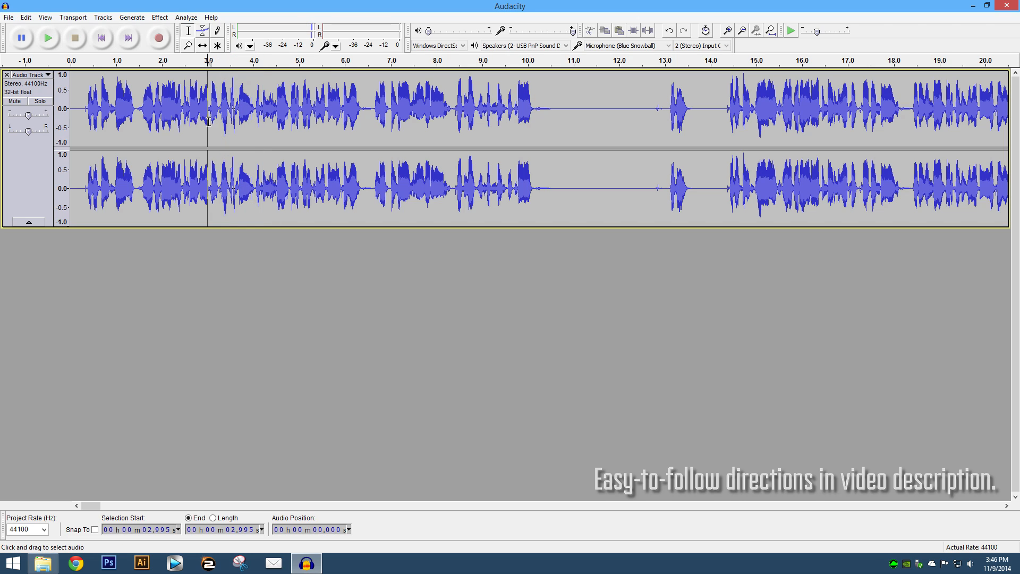
Export the processed voiceover as a 16-bit PCM WAV named 'Audio Quality'.
click(8, 17)
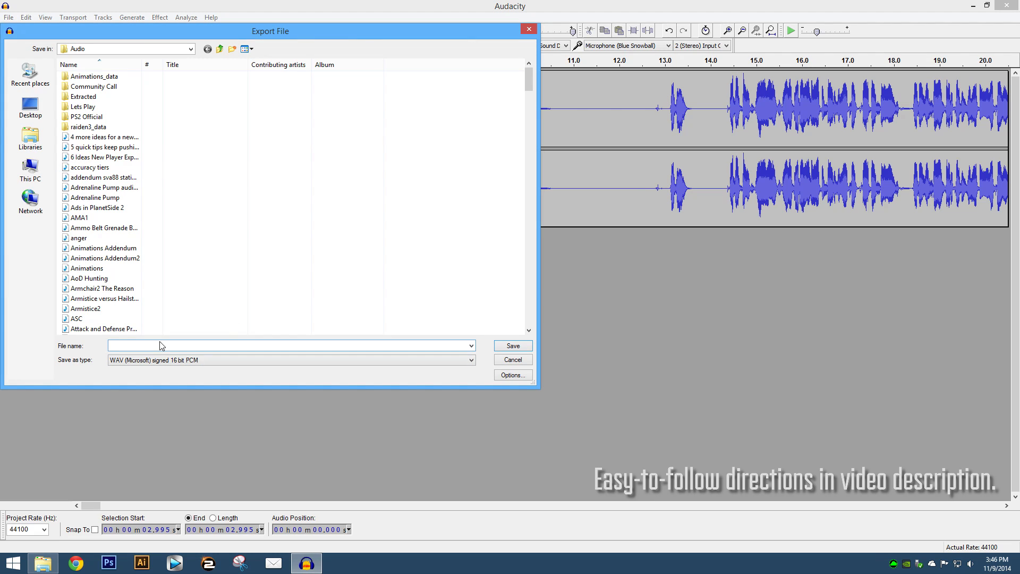
text(Audio Quality)
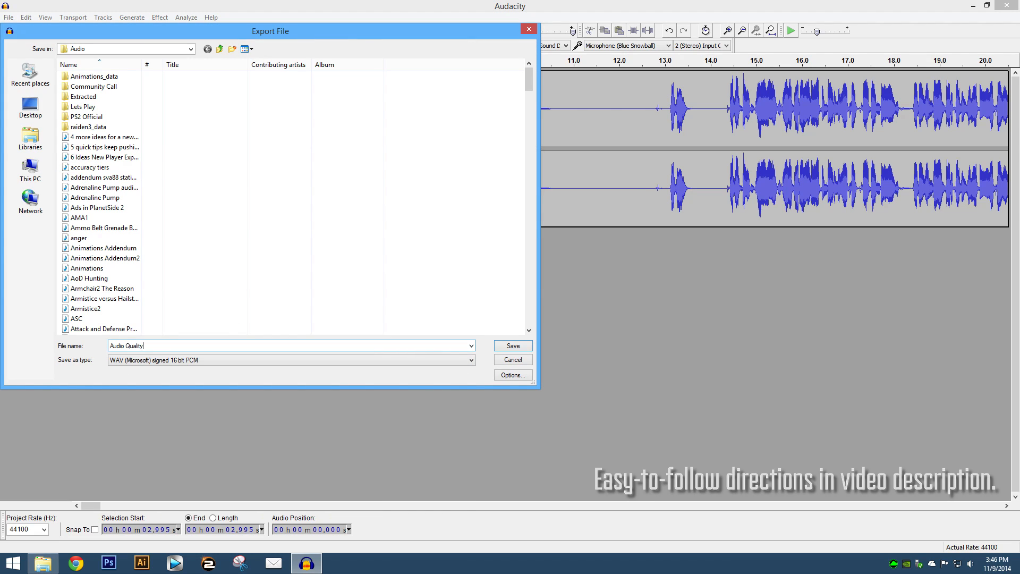
click(514, 345)
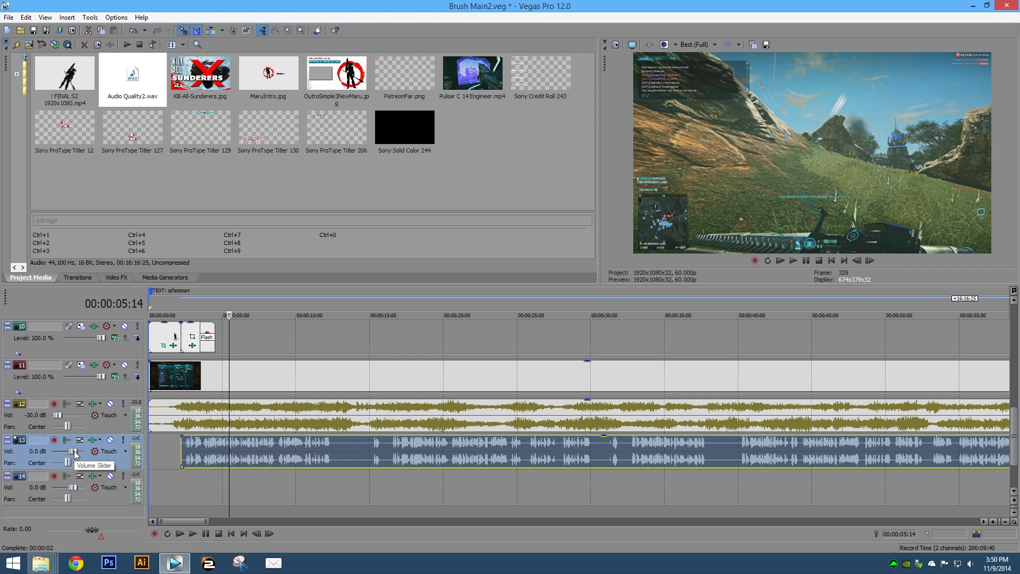
Play the mix and raise the voiceover track's volume to about 2.7 dB above the game audio.
click(192, 533)
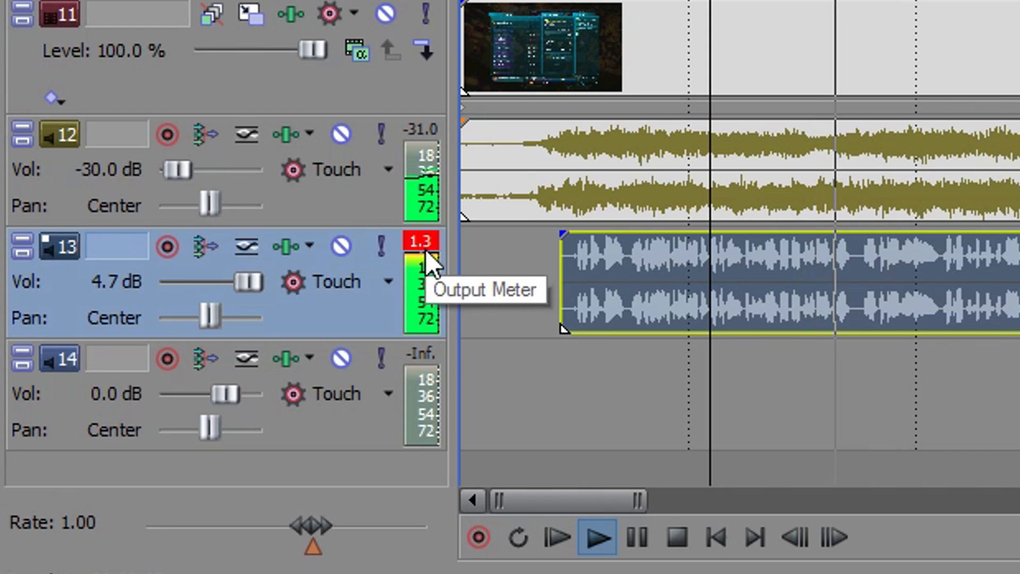
mouse_move(256, 290)
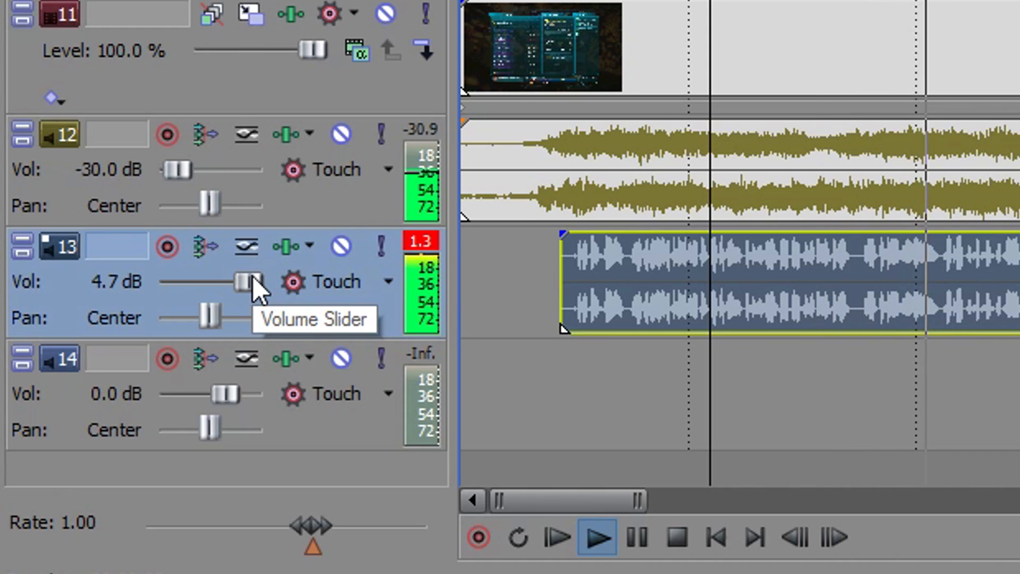
drag(245, 281, 224, 281)
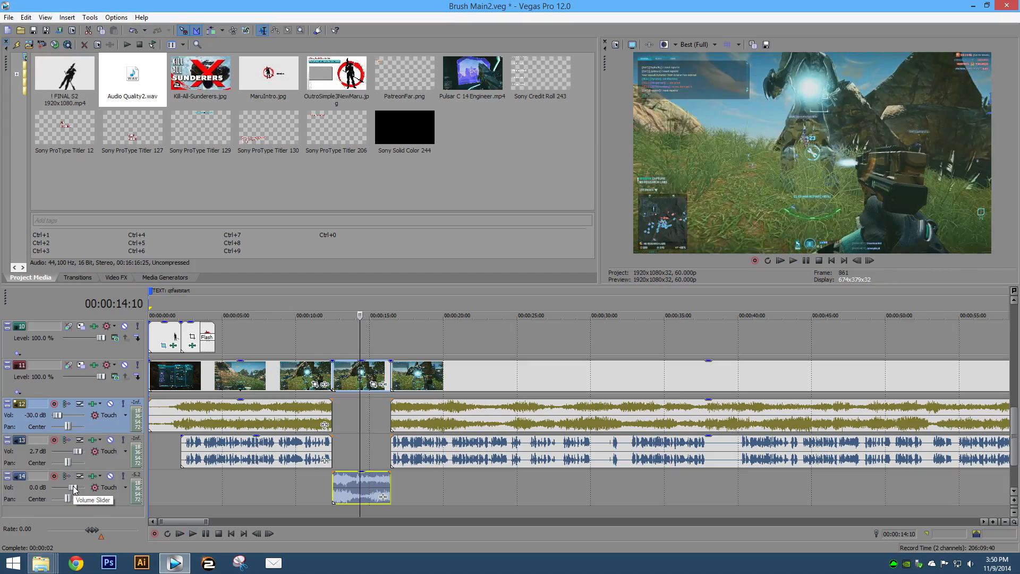
Lower the gap-filling clip's track volume to -9.0 dB.
drag(73, 488, 65, 488)
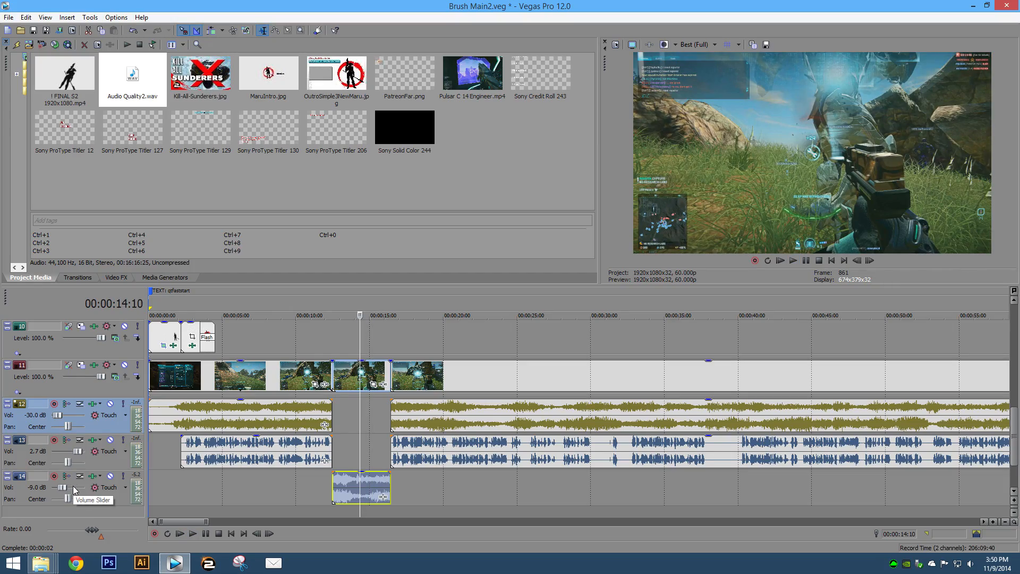